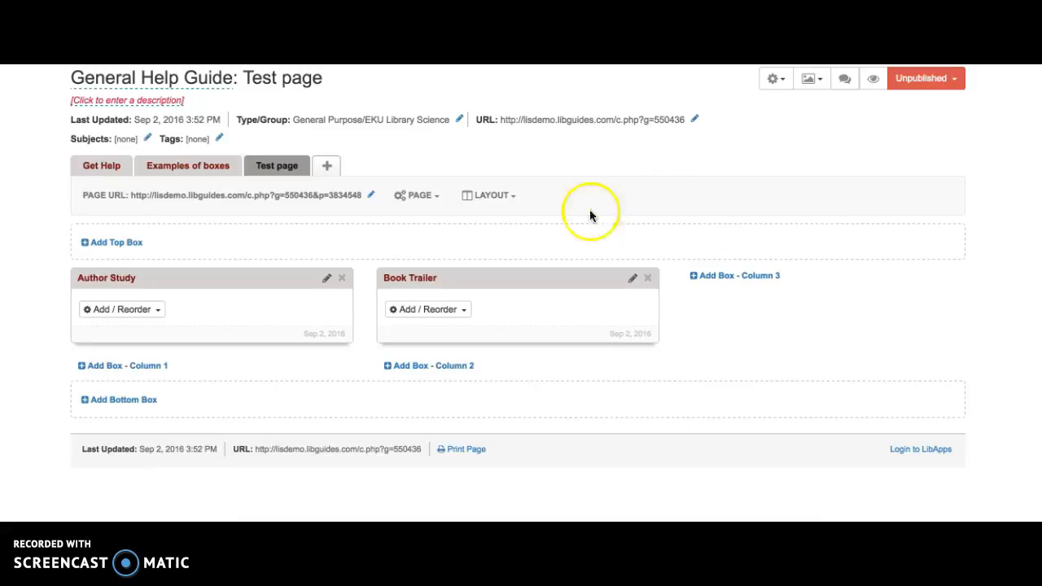
mouse_move(440, 278)
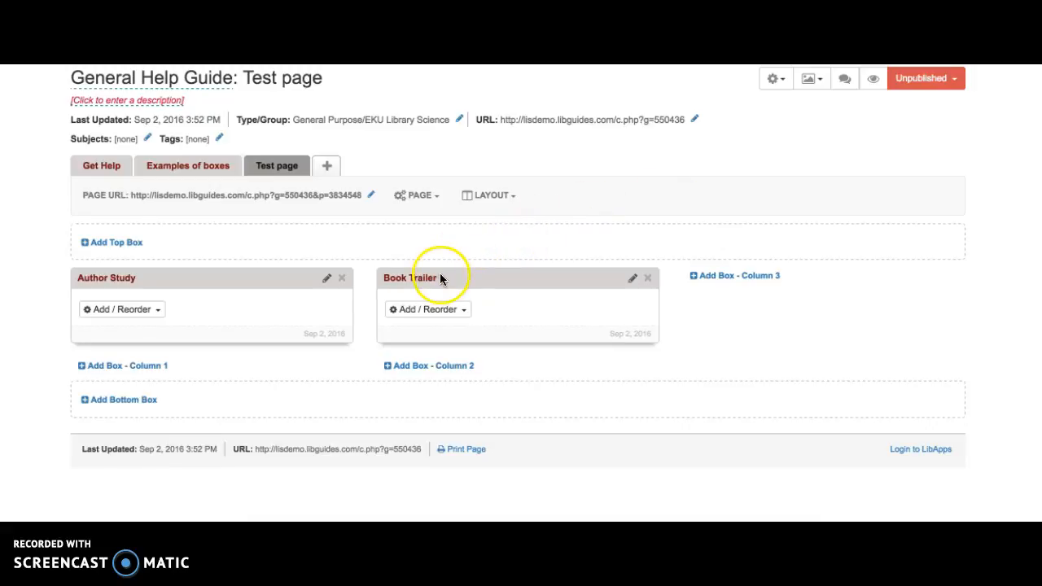
mouse_move(469, 316)
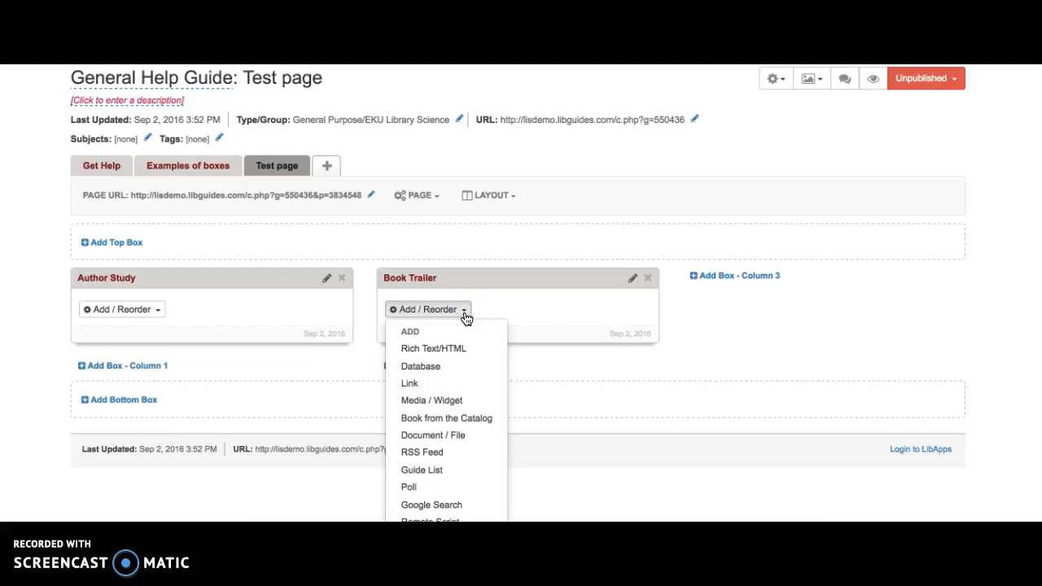
mouse_move(462, 404)
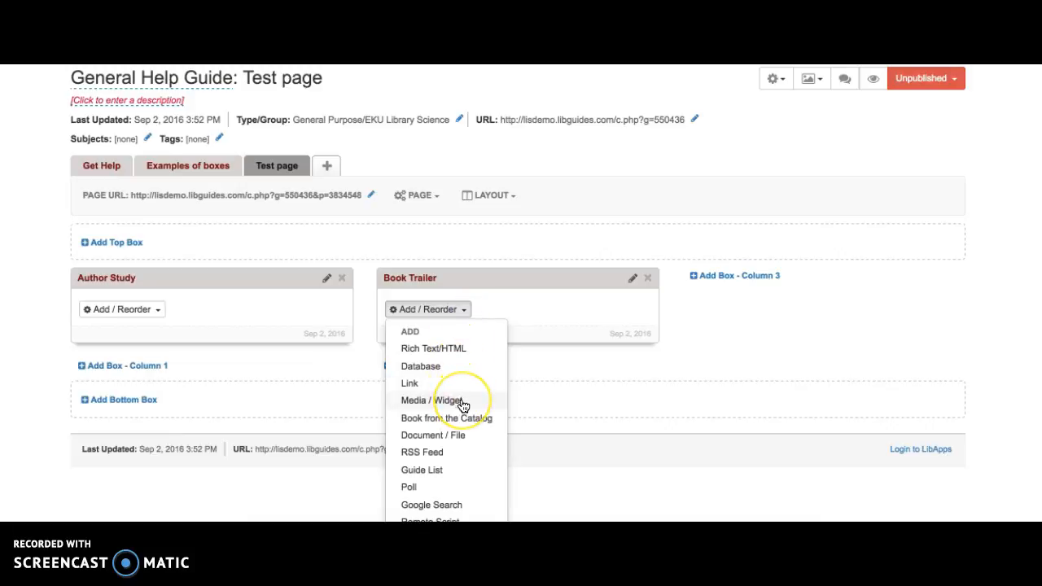
Add a Media / Widget to the Book Trailer box named 'Diary of a Wimpy Kid book trailer' via autocomplete.
left_click(433, 401)
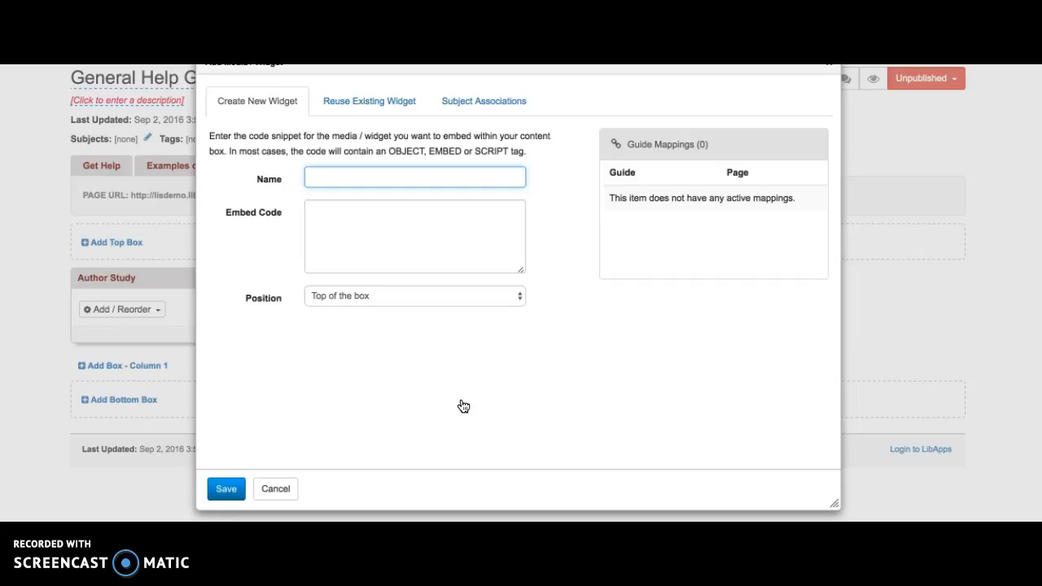
type("Dair")
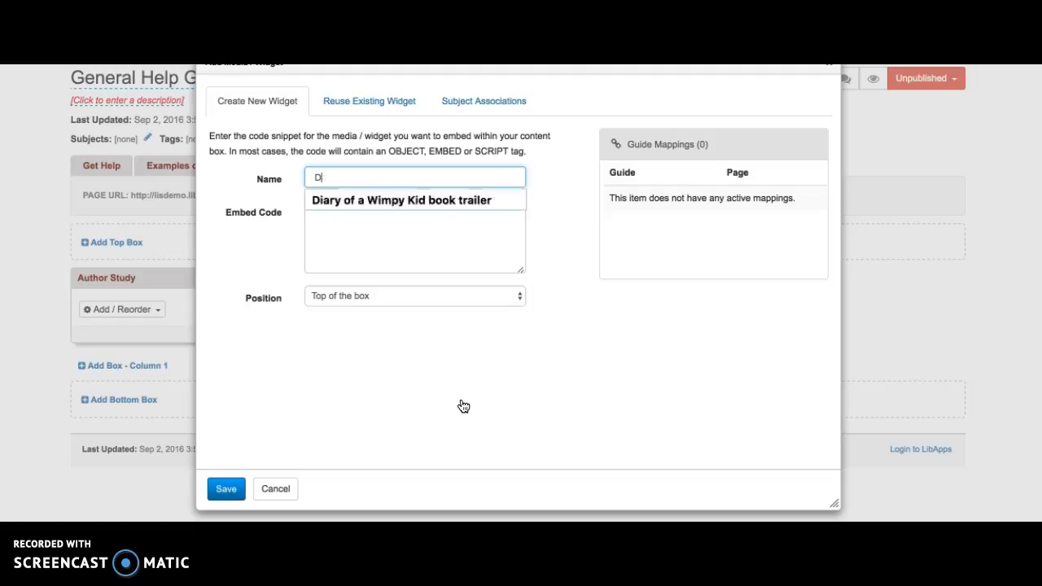
left_click(400, 199)
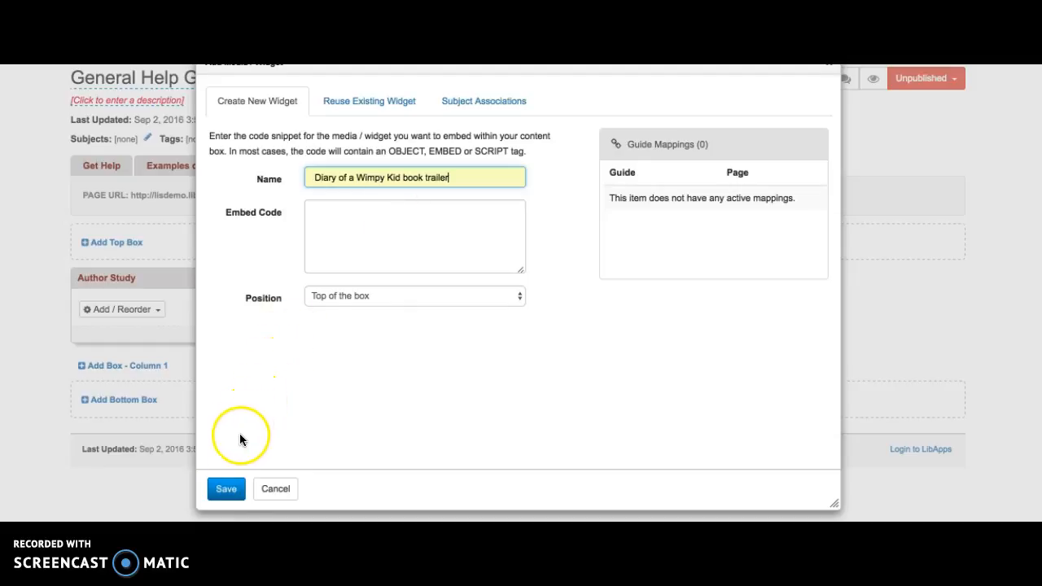
mouse_move(365, 241)
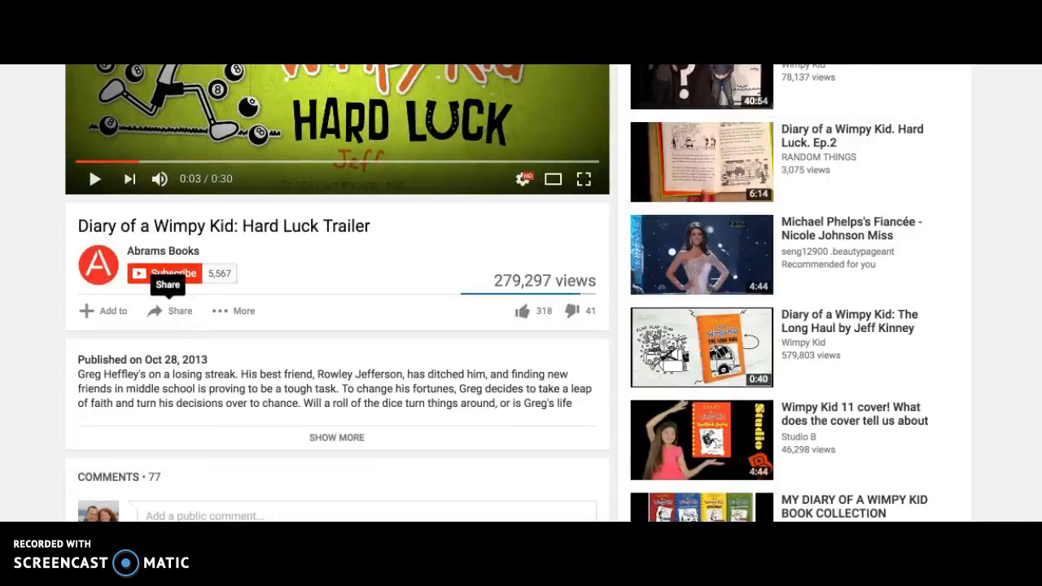
Copy the YouTube iframe embed code for the Hard Luck trailer from the Share > Embed panel.
scroll("up", 3)
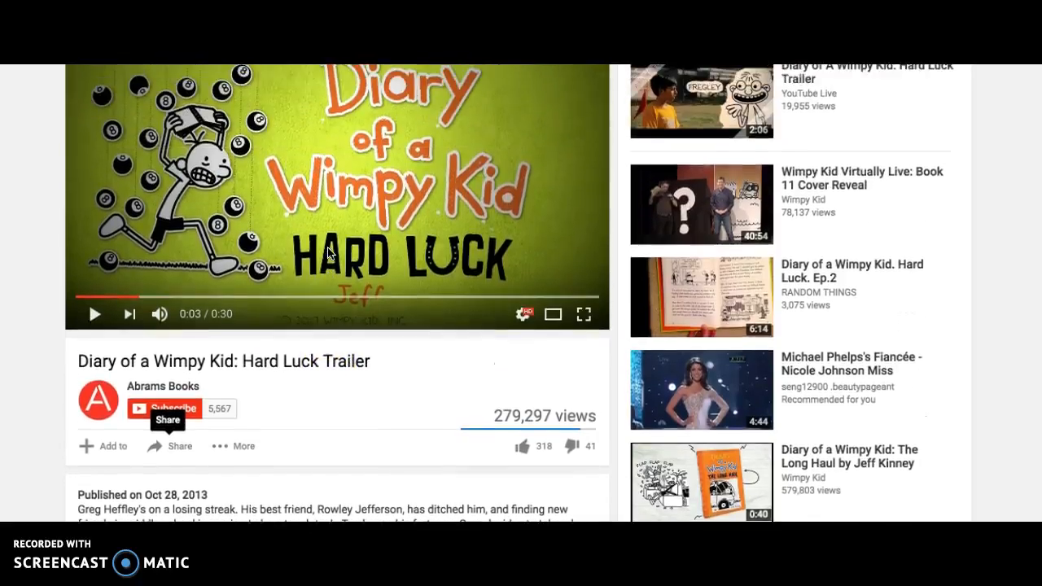
scroll("down", 3)
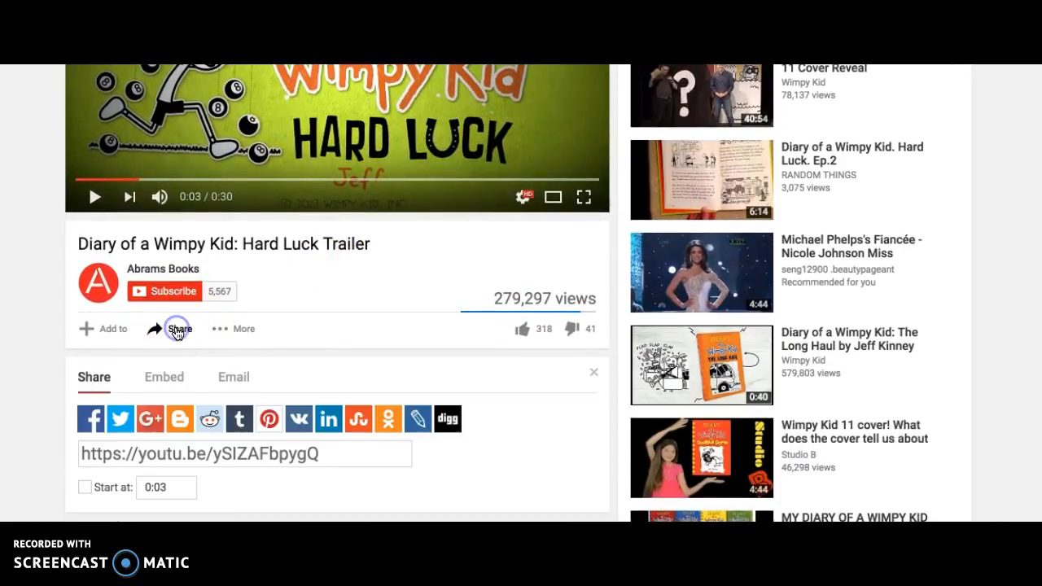
mouse_move(163, 378)
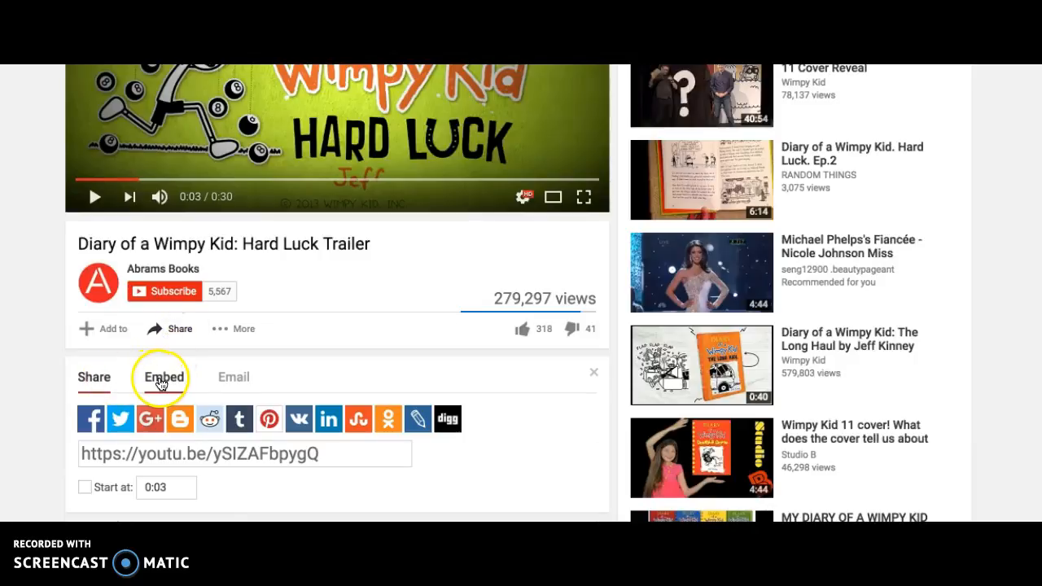
left_click(162, 377)
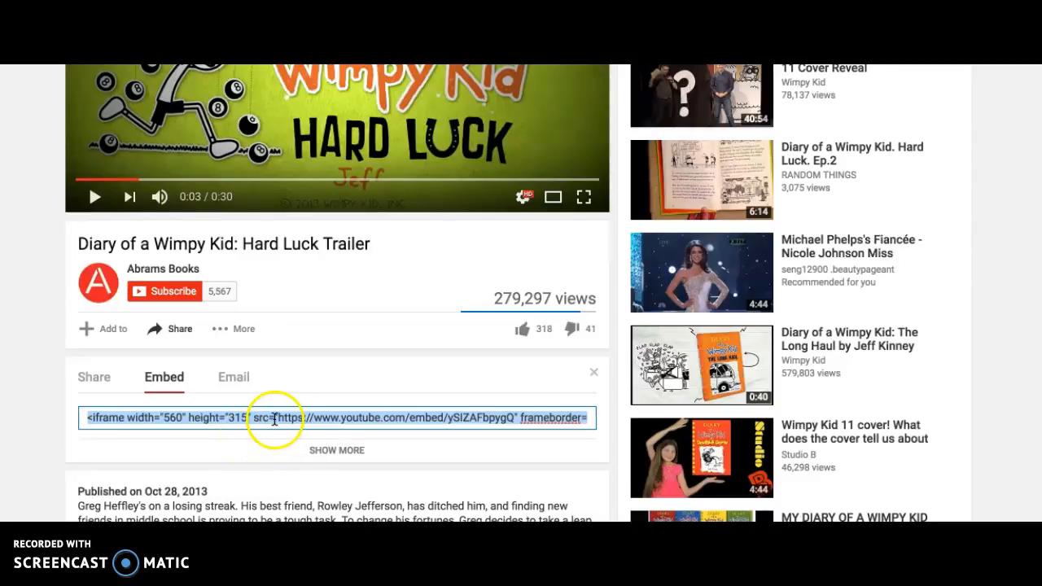
right_click(273, 417)
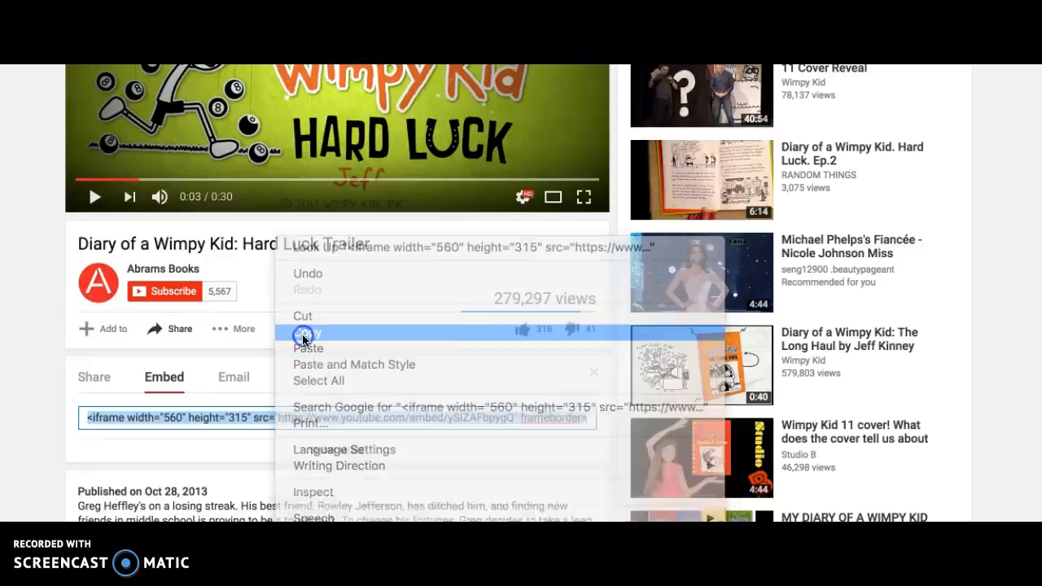
left_click(308, 332)
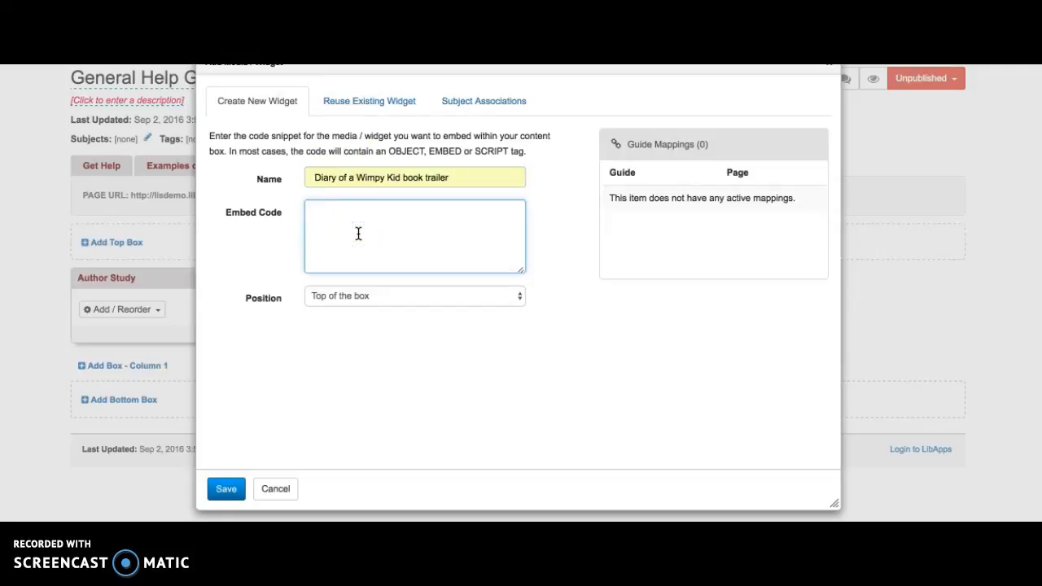
Paste the trailer's iframe embed code into the Embed Code field and save the widget.
type("<iframe width=\"560\" height=\"315\" src=\"https://www.youtube.com/embed/ySIZAFbpygQ\" frameborder=\"0\" allowfullscreen></iframe>")
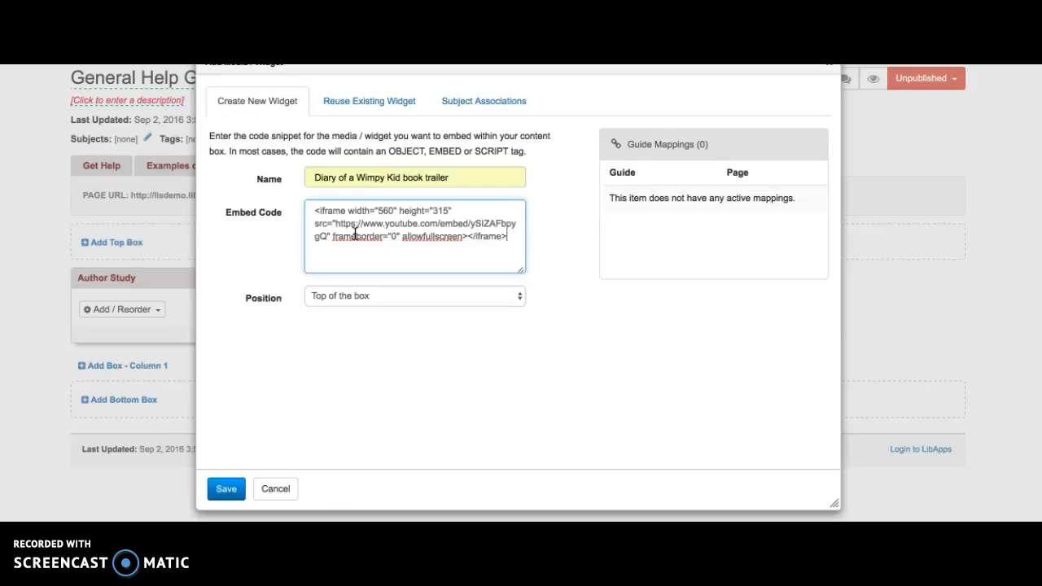
left_click(225, 489)
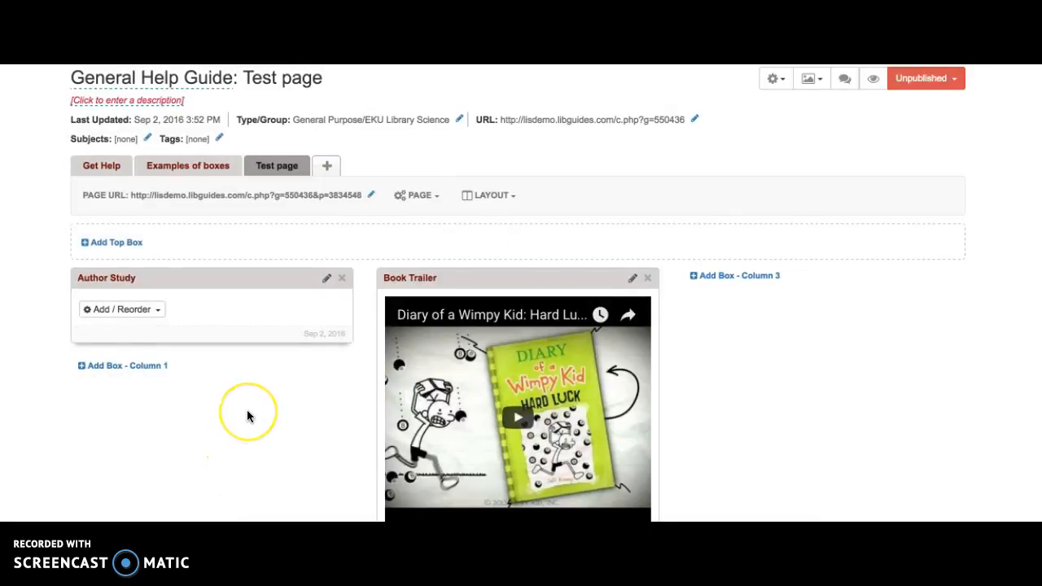
scroll("down", 3)
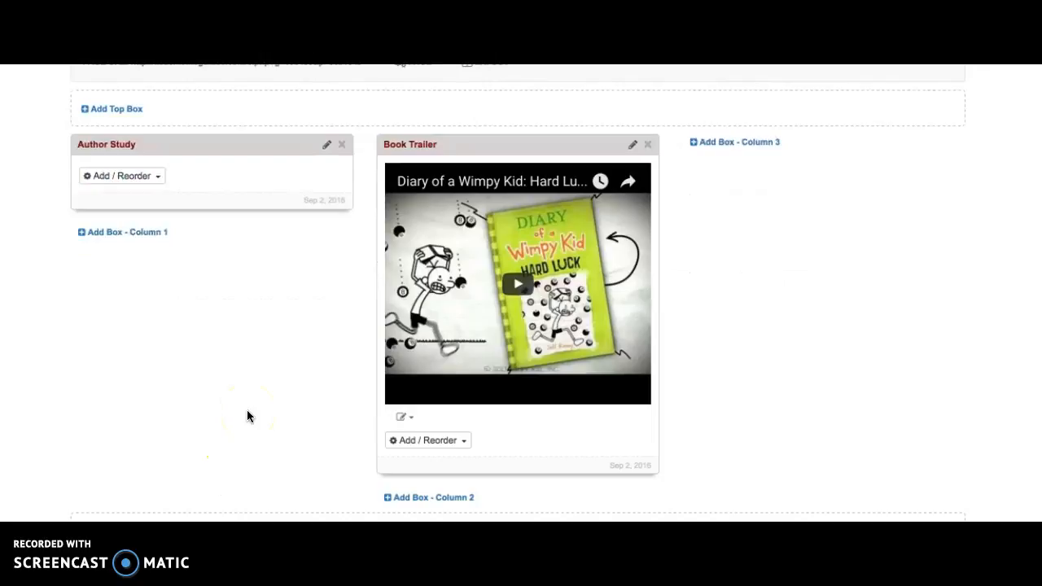
mouse_move(602, 283)
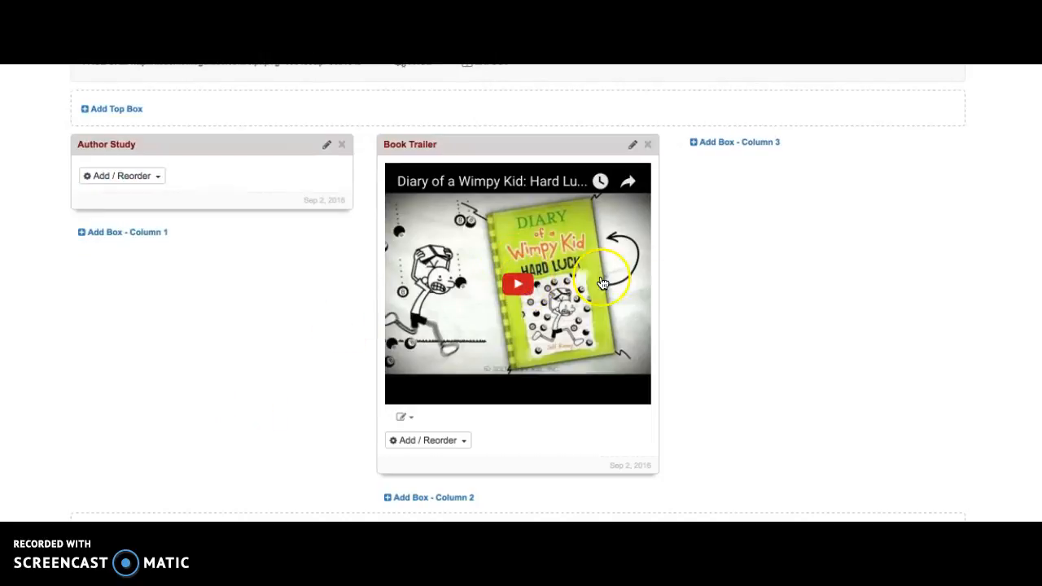
mouse_move(172, 420)
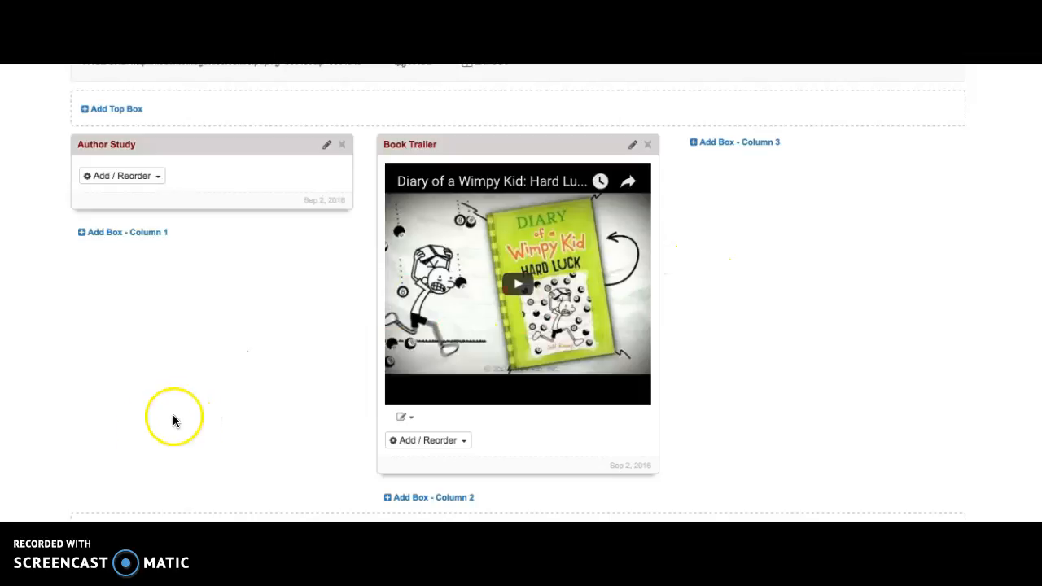